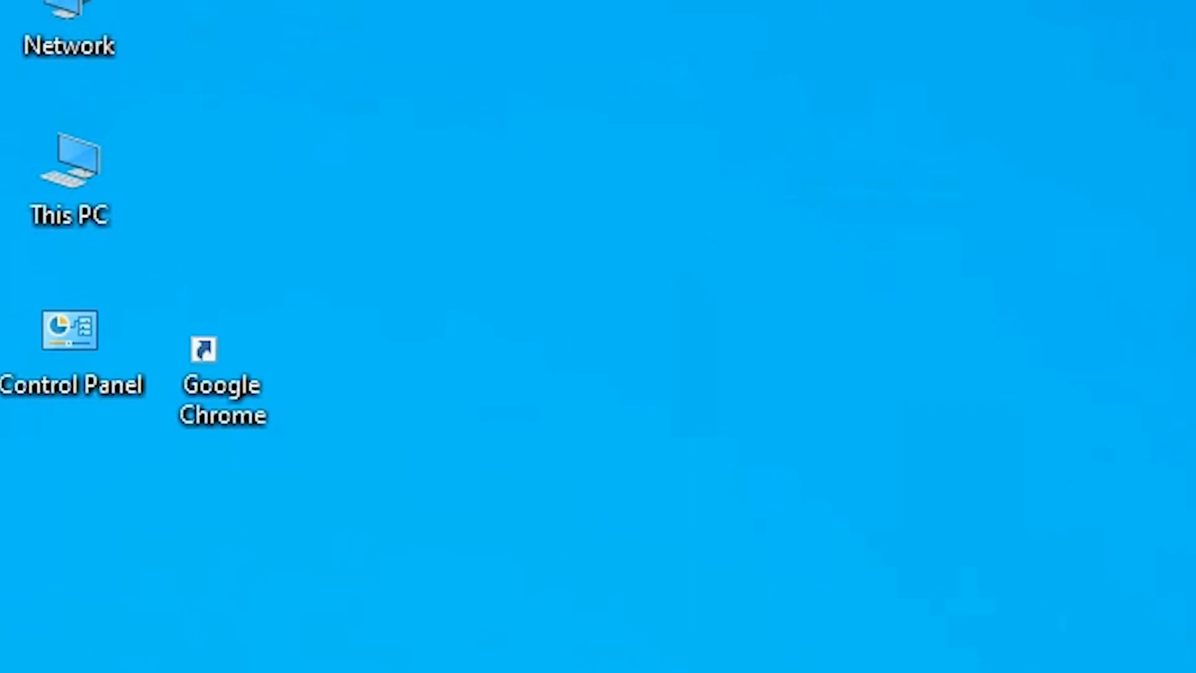
pyautogui.moveTo(403, 197)
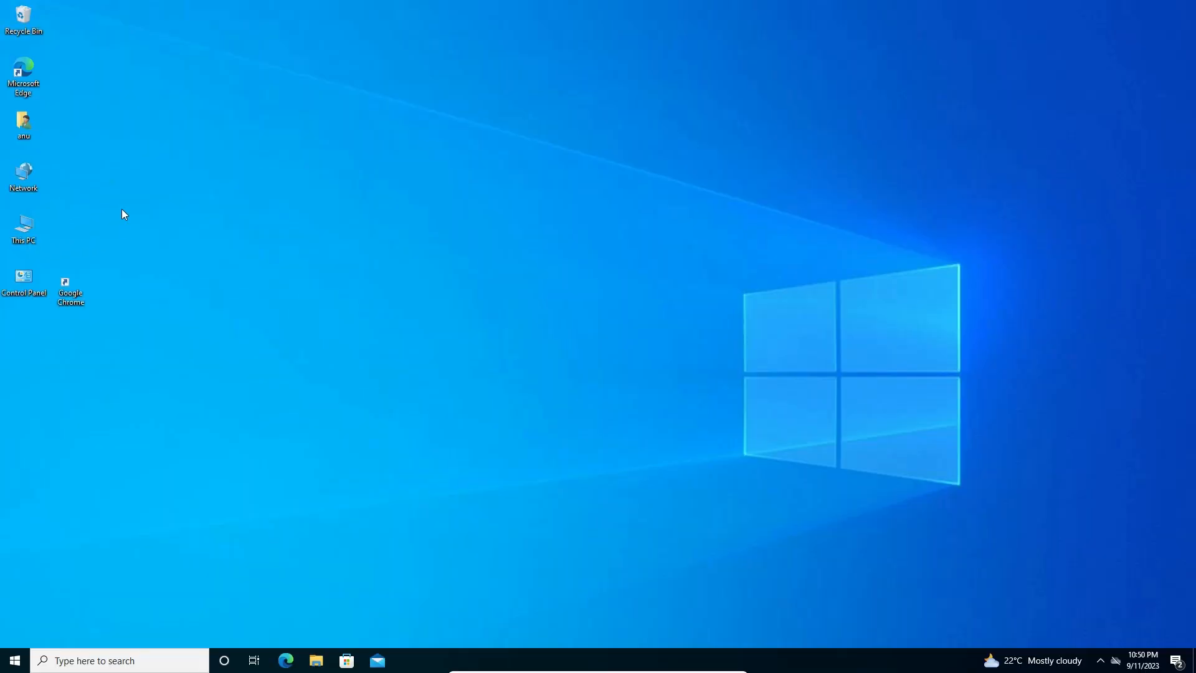
pyautogui.moveTo(84, 339)
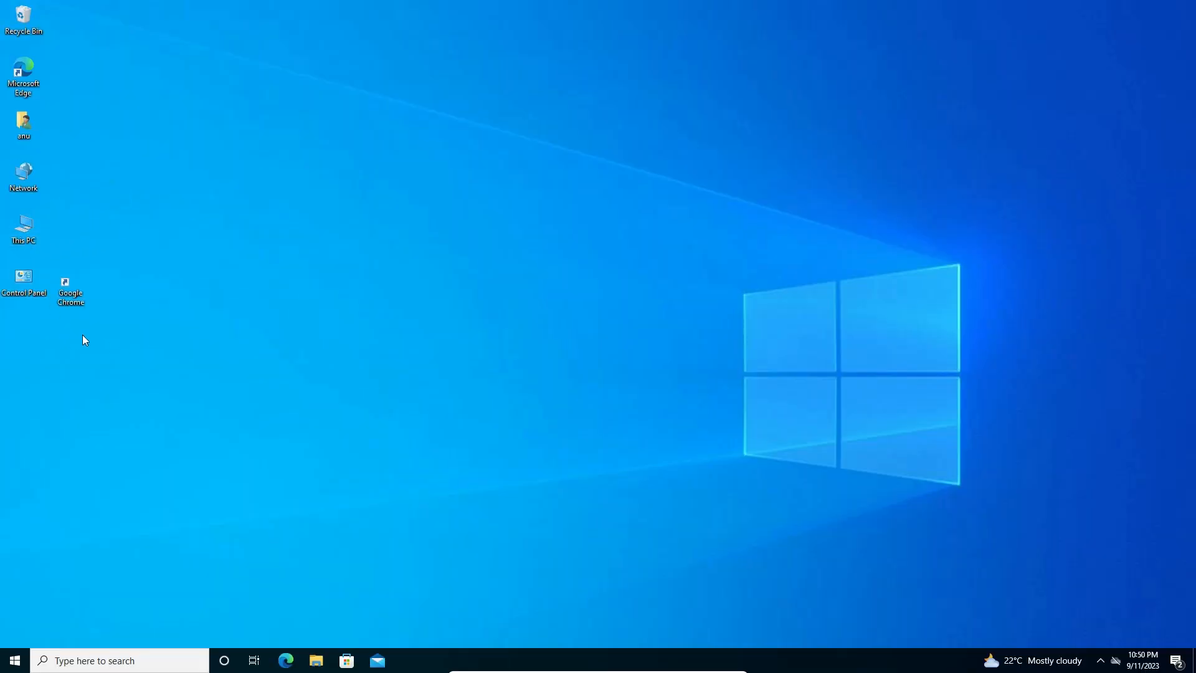
pyautogui.moveTo(253, 309)
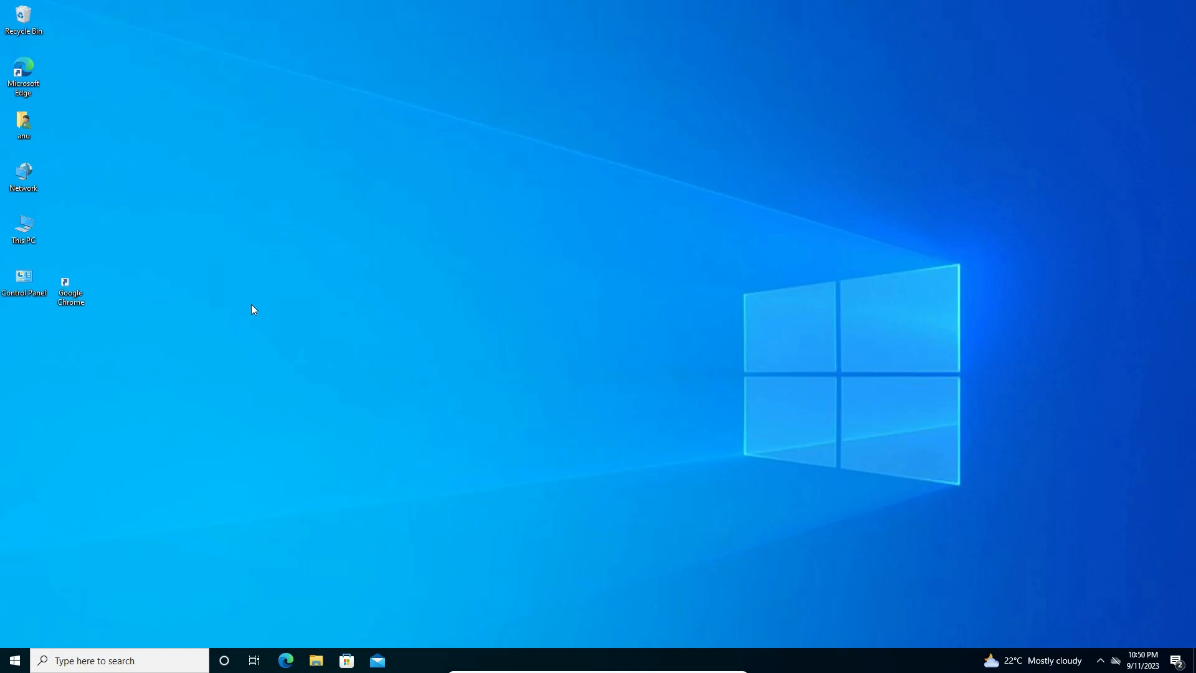
pyautogui.moveTo(105, 264)
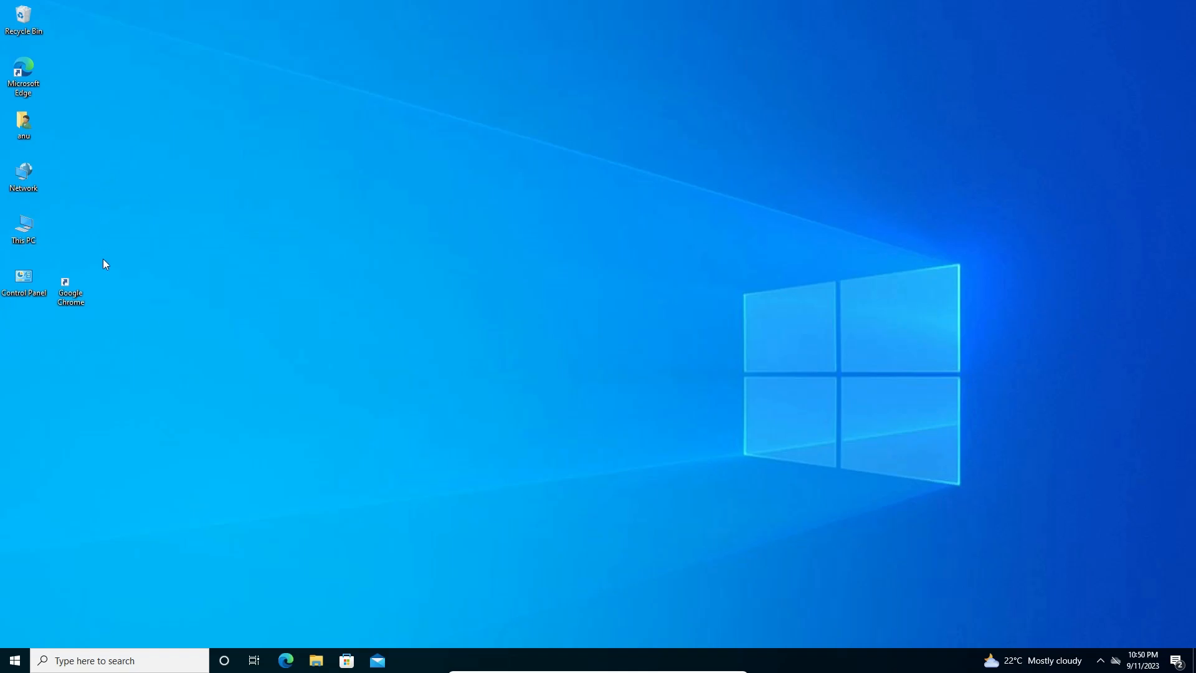
pyautogui.moveTo(152, 342)
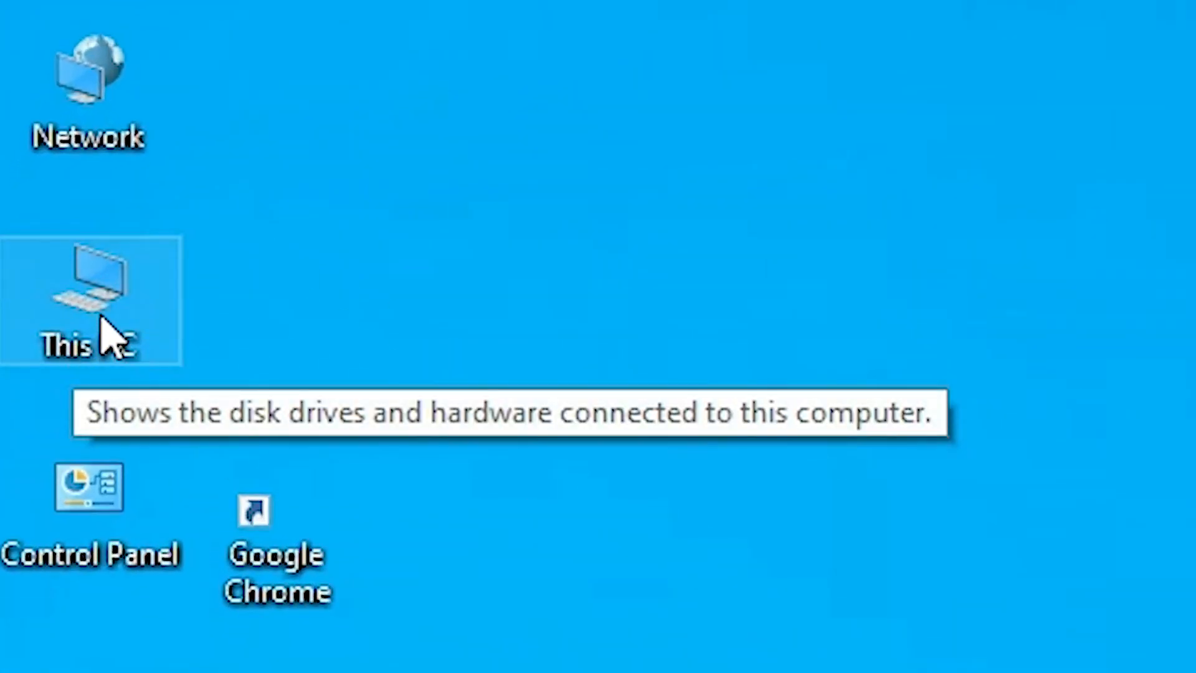
# Step: Open This PC and enable Hidden items in the View options
pyautogui.doubleClick(87, 302)
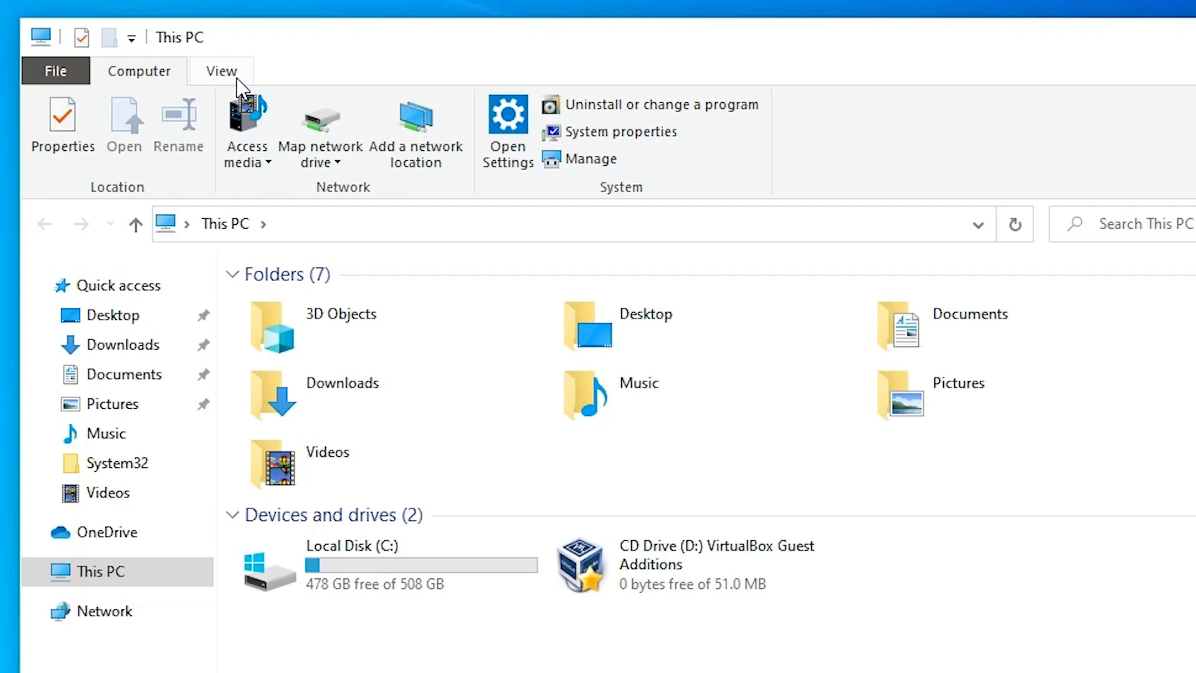
pyautogui.click(221, 71)
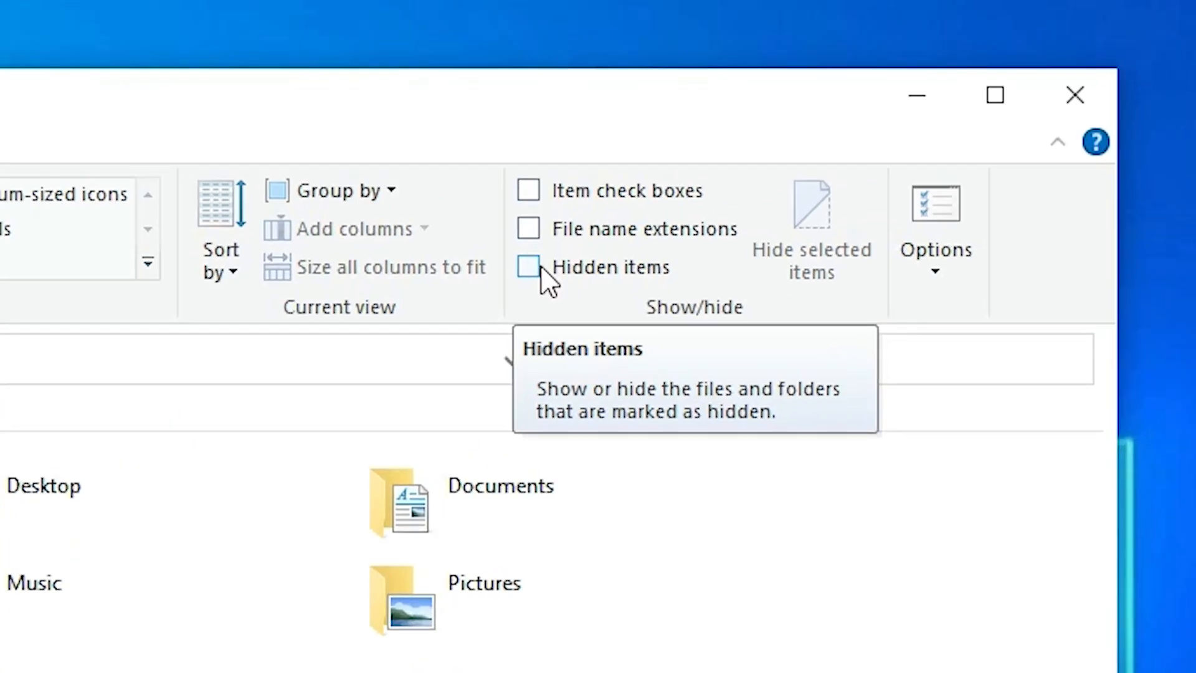
pyautogui.click(528, 267)
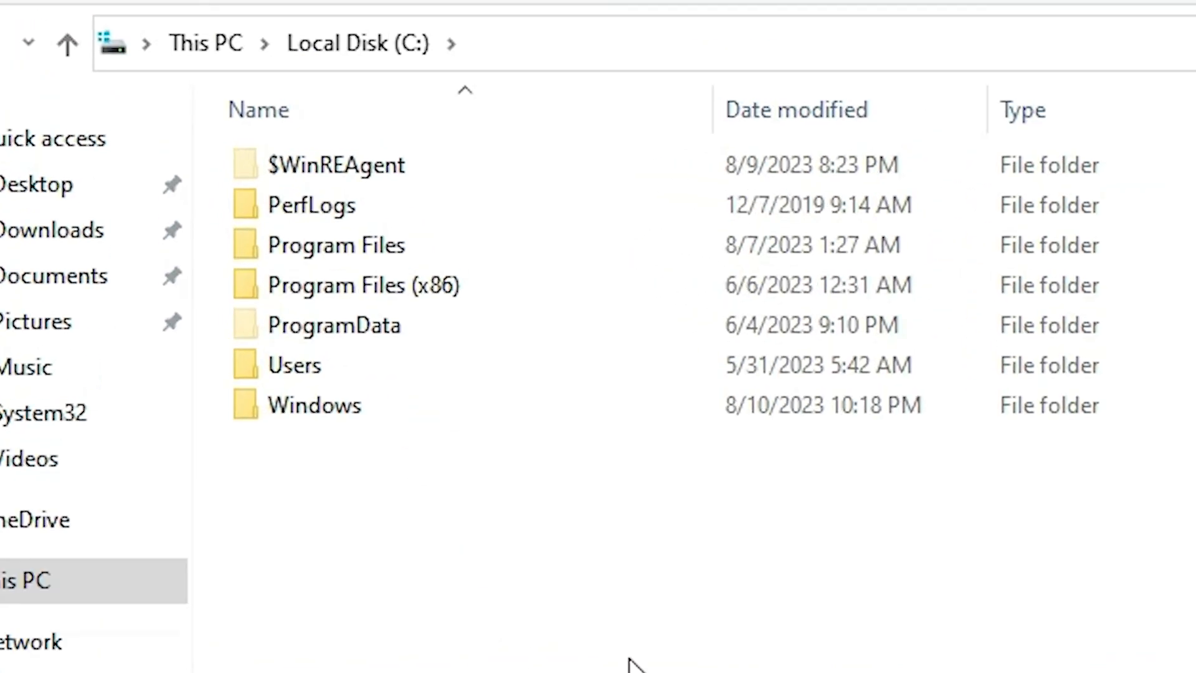
pyautogui.moveTo(328, 365)
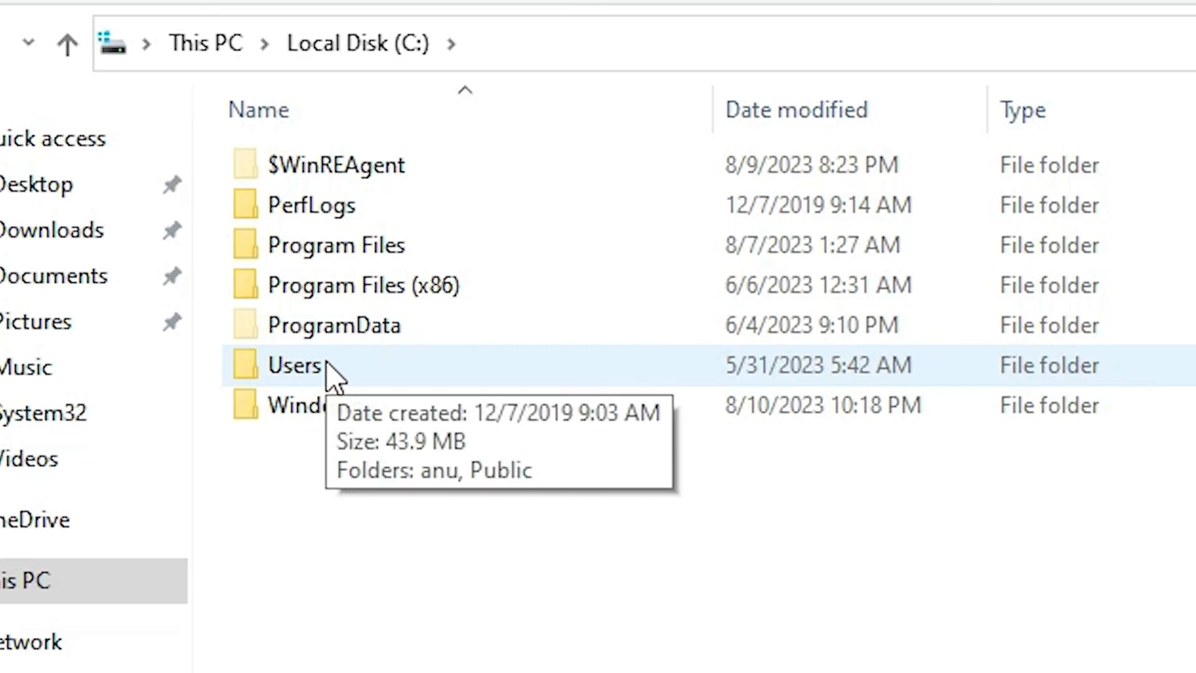
pyautogui.moveTo(328, 377)
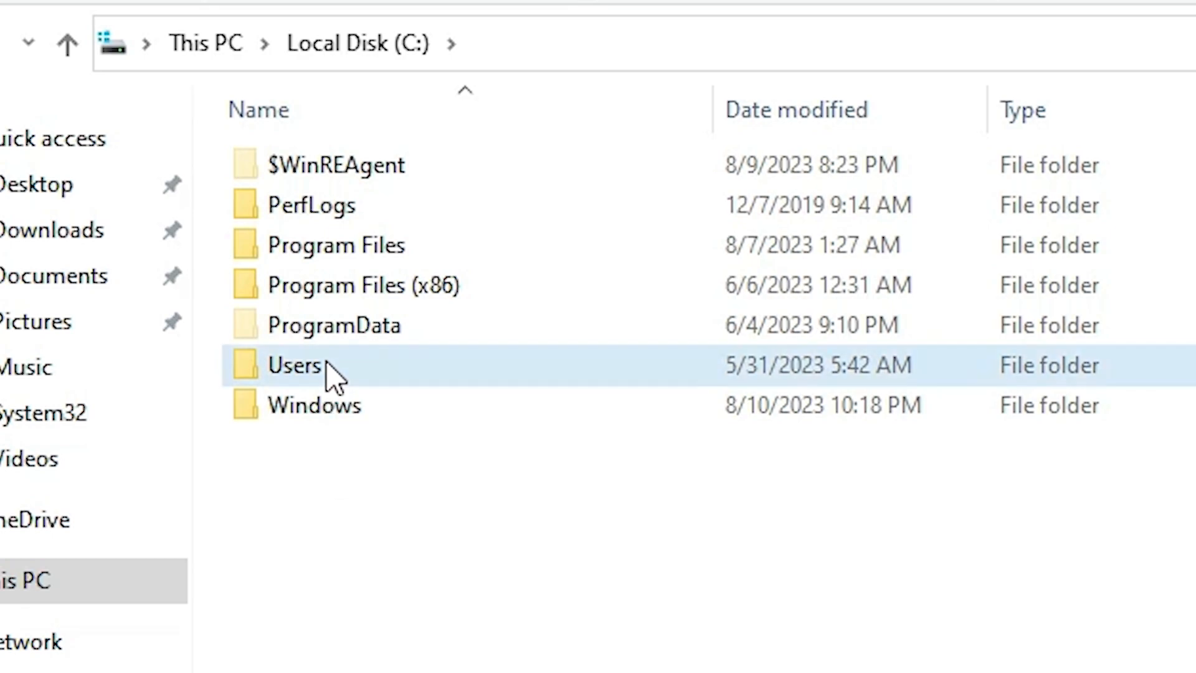
# Step: Navigate from C: through Users and the user profile into AppData\Local
pyautogui.doubleClick(295, 365)
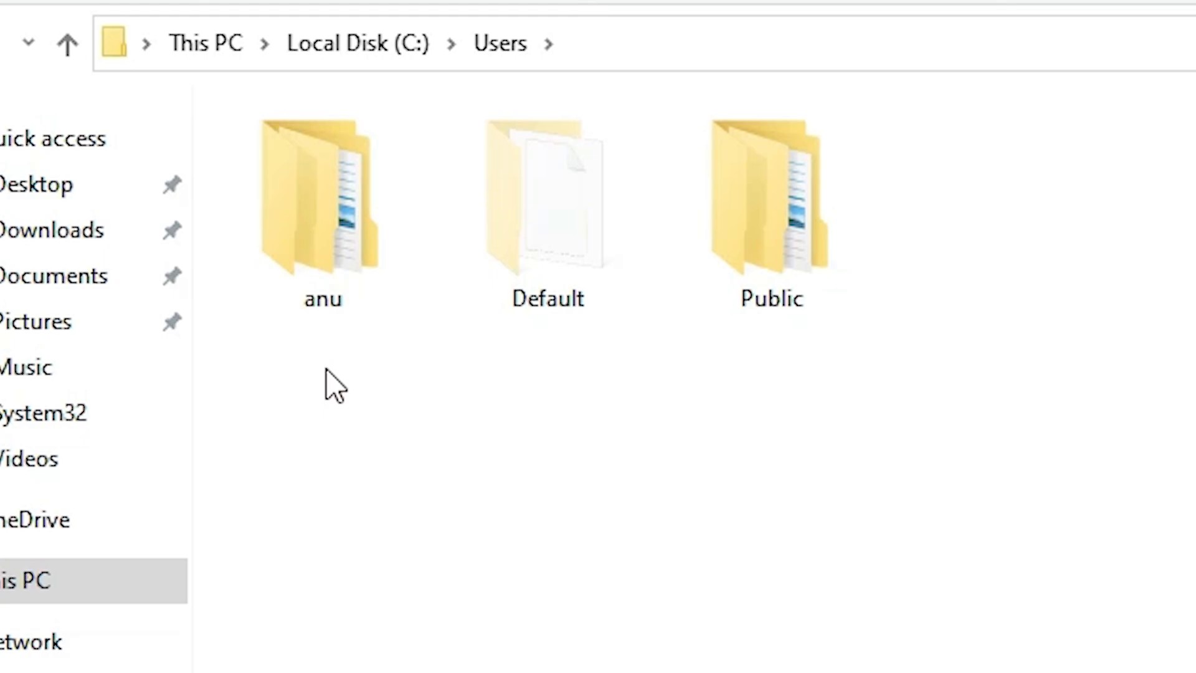
pyautogui.click(321, 199)
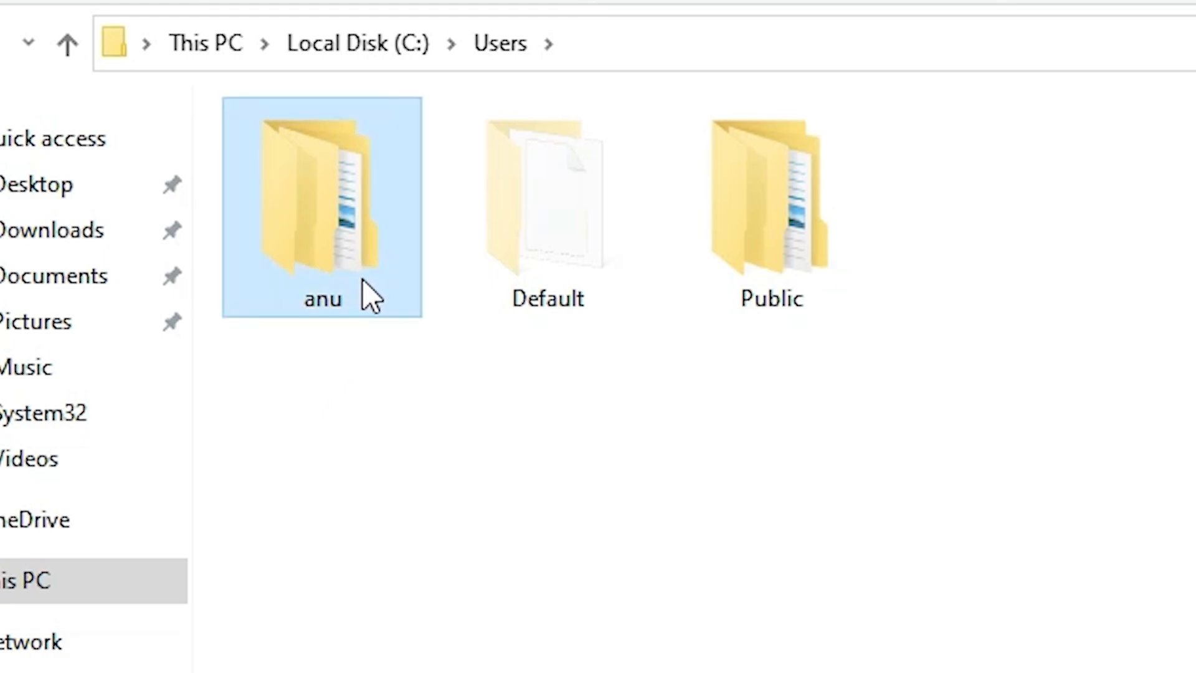
pyautogui.doubleClick(322, 198)
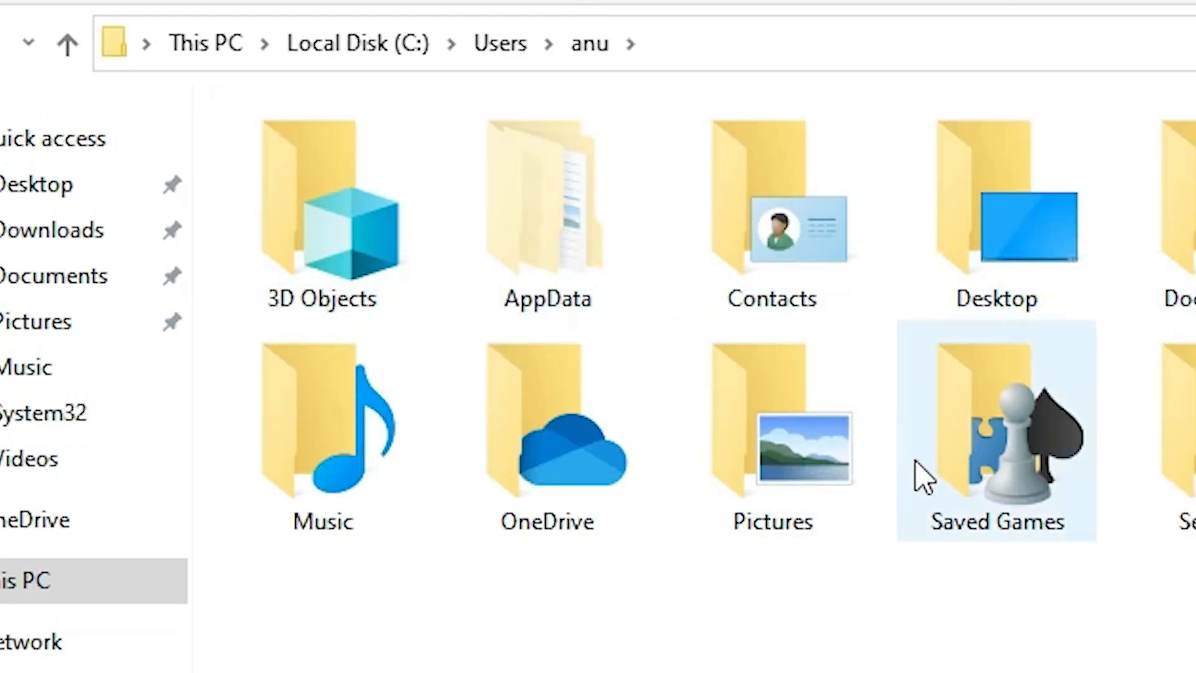
pyautogui.click(321, 213)
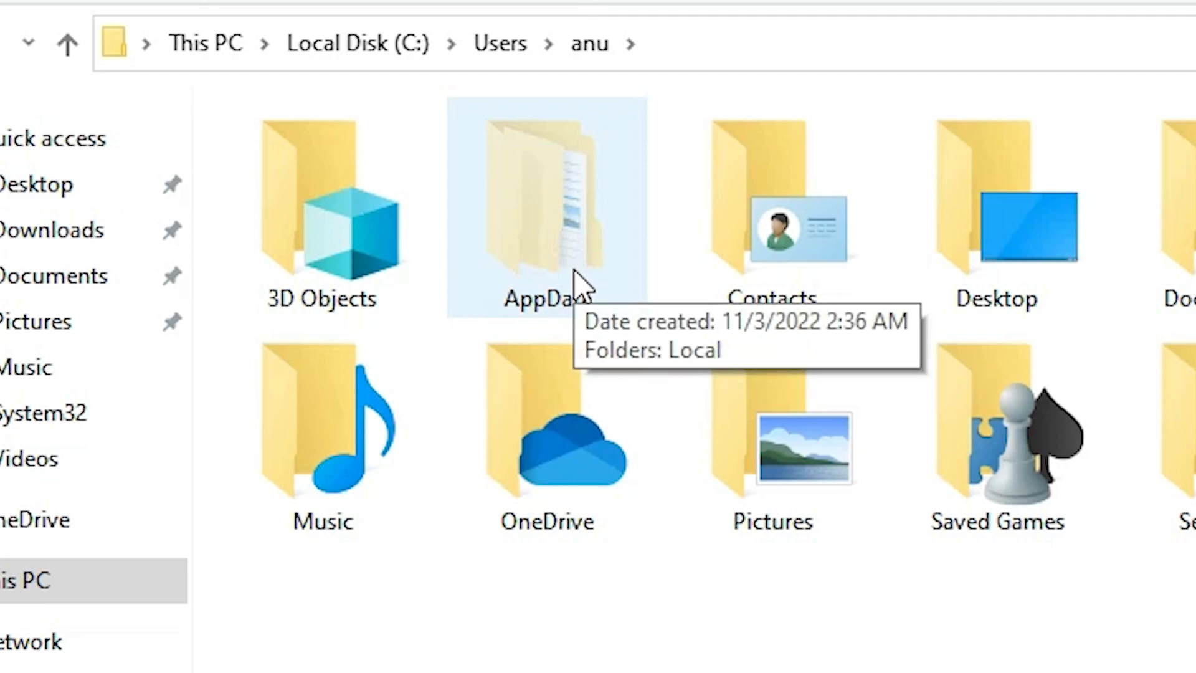
pyautogui.doubleClick(546, 213)
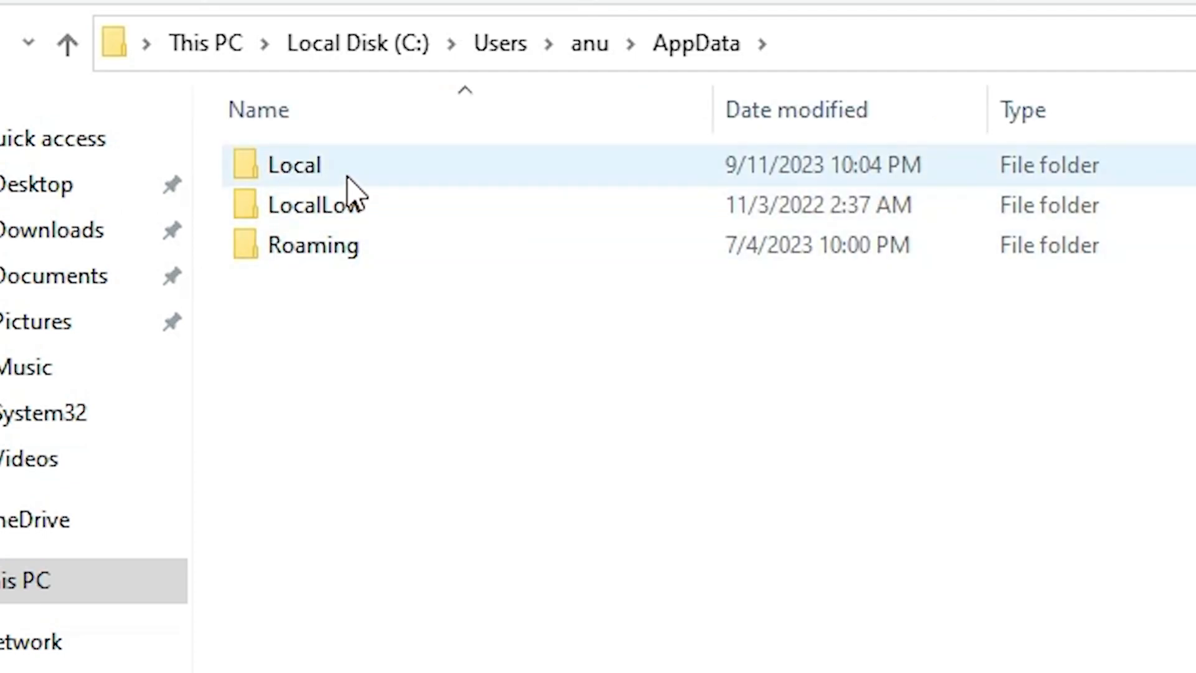
pyautogui.click(294, 164)
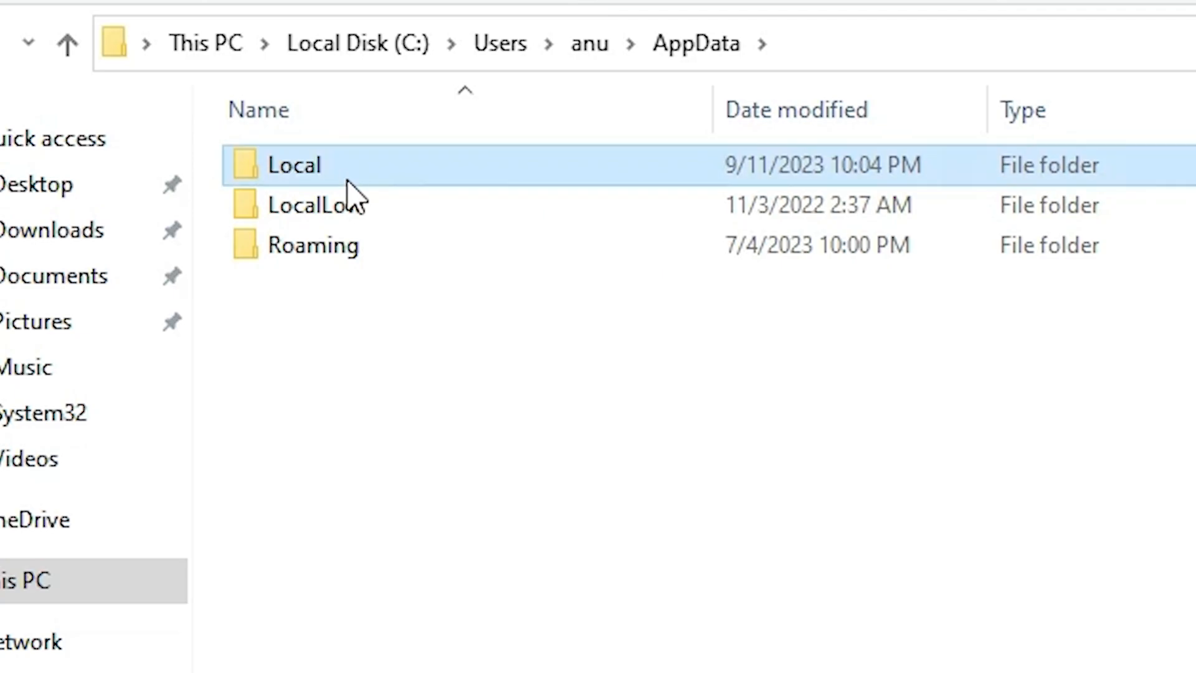
pyautogui.doubleClick(294, 164)
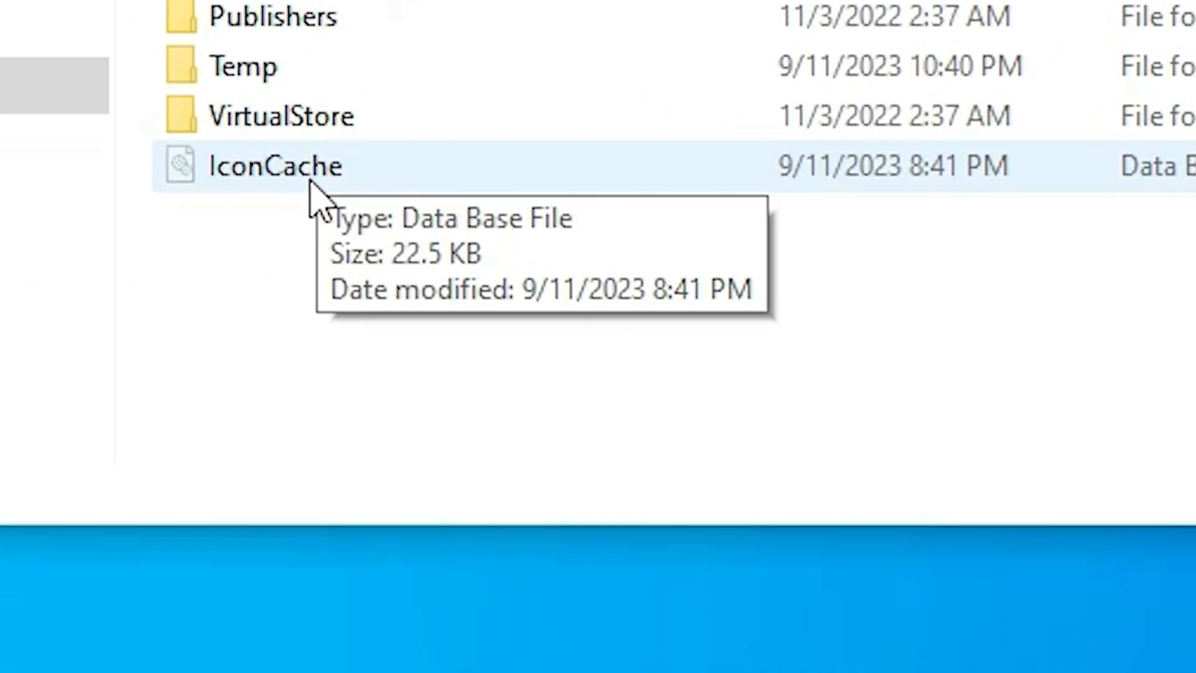
pyautogui.moveTo(320, 205)
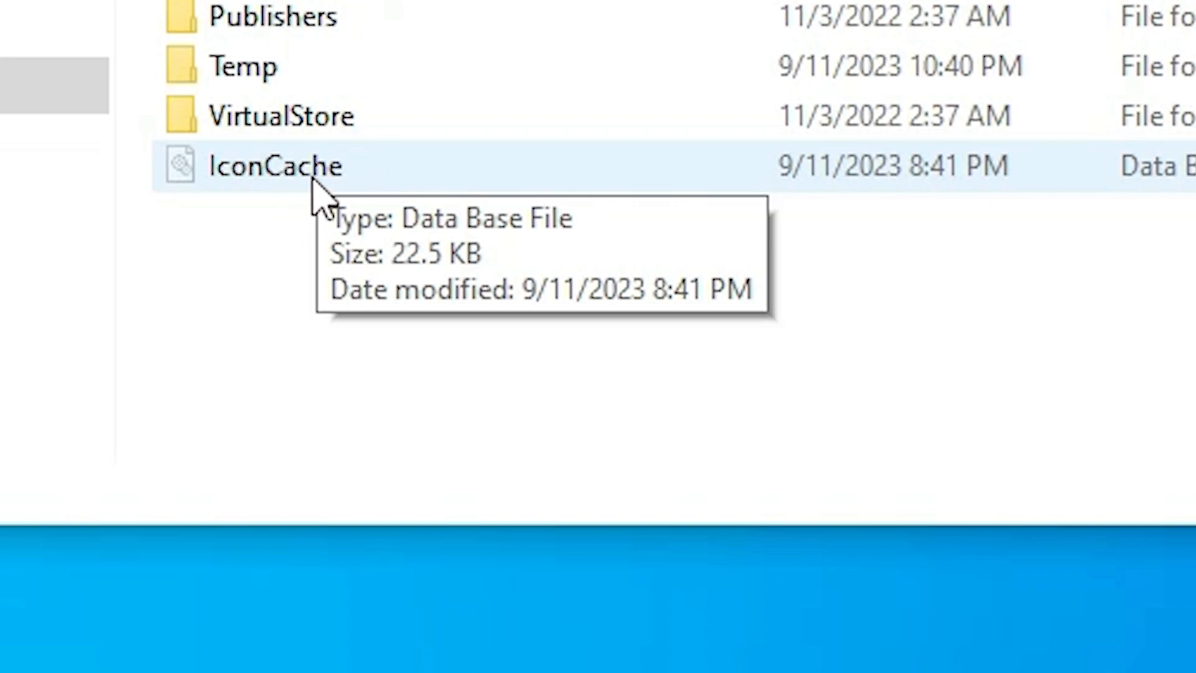
# Step: Delete the IconCache file from Local and close the File Explorer window
pyautogui.click(274, 165)
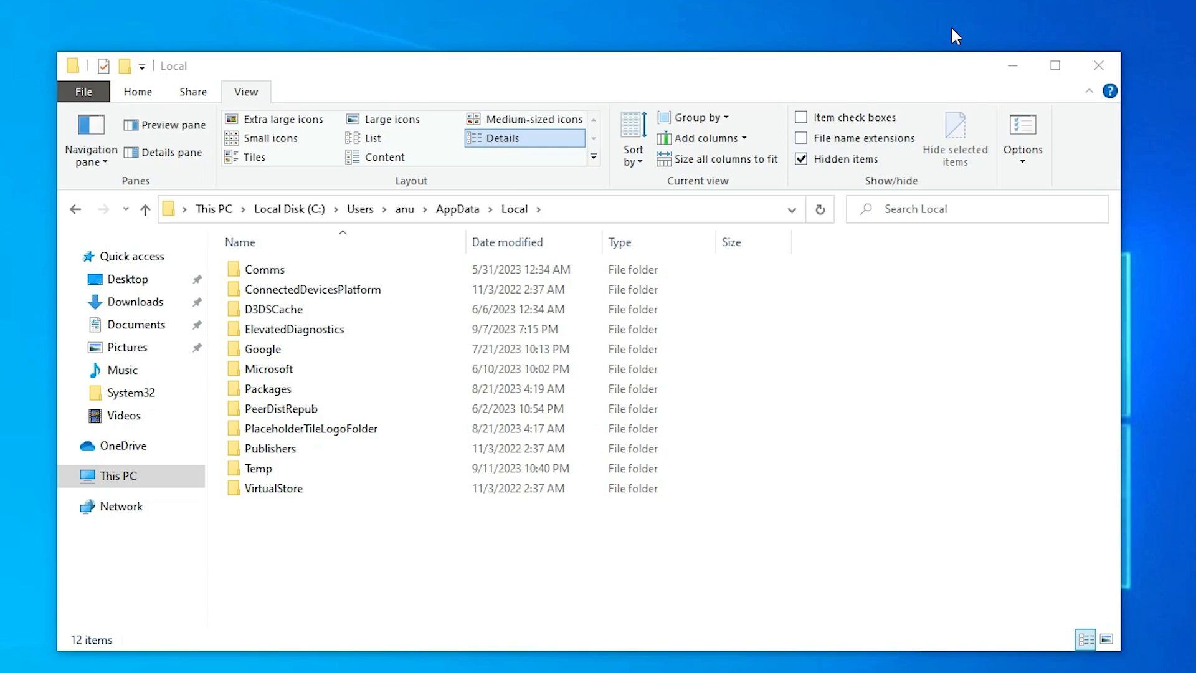
pyautogui.moveTo(1099, 66)
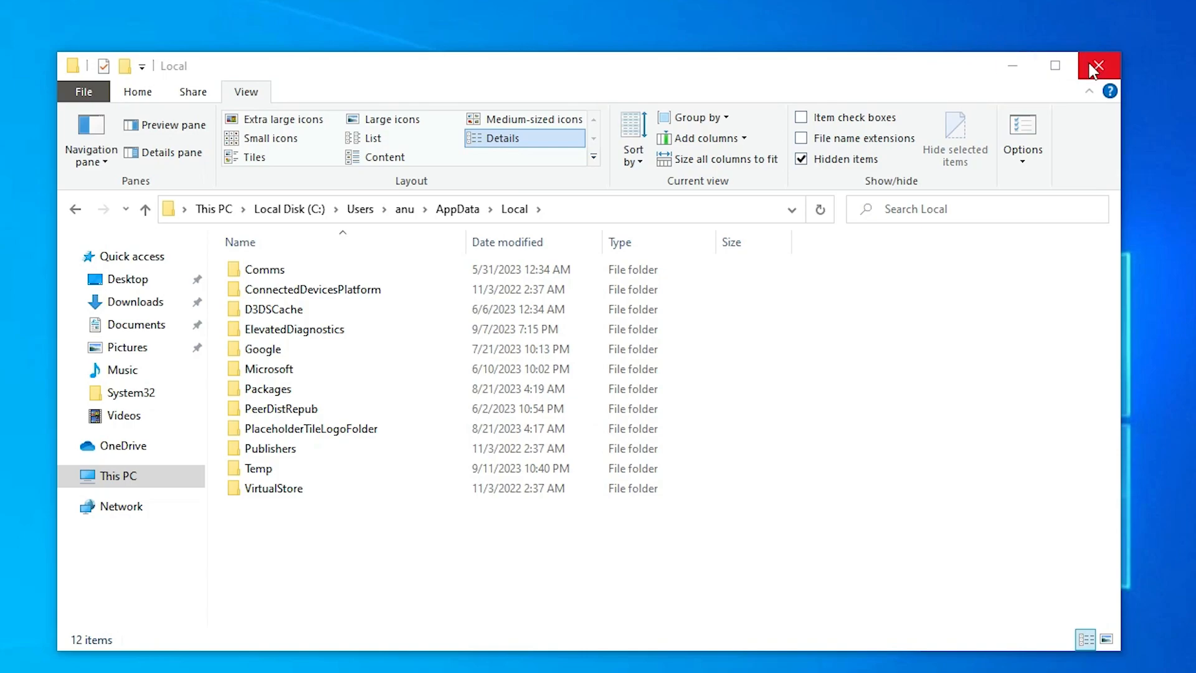
pyautogui.click(1097, 65)
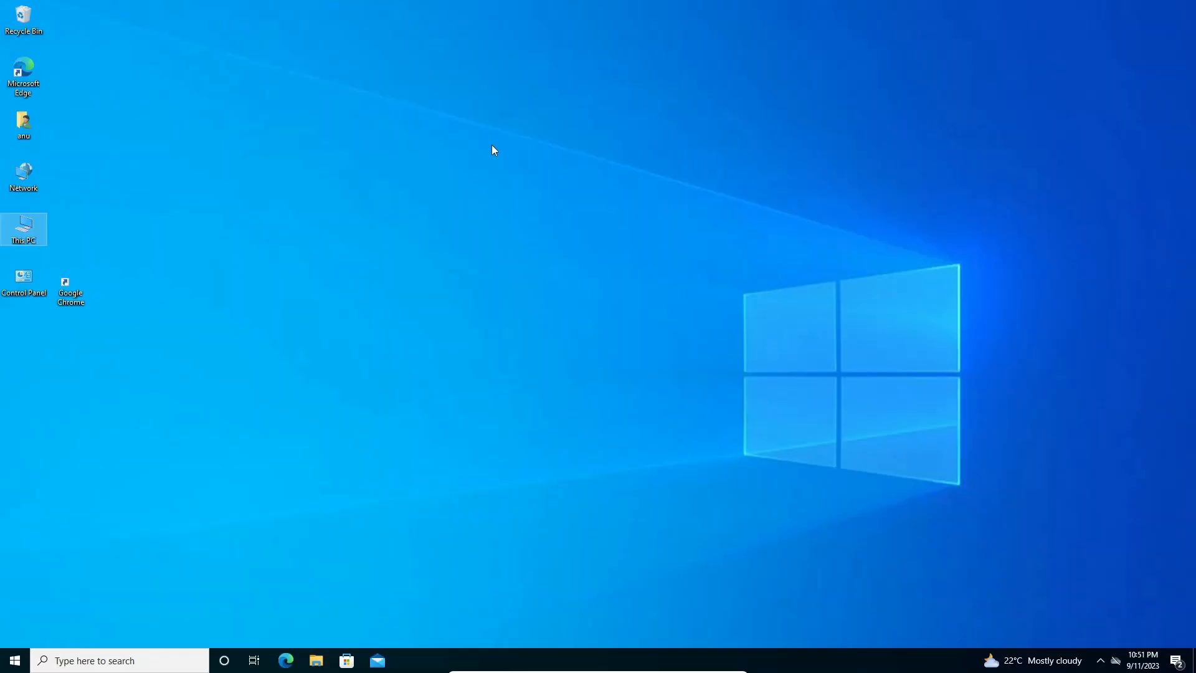
pyautogui.moveTo(816, 668)
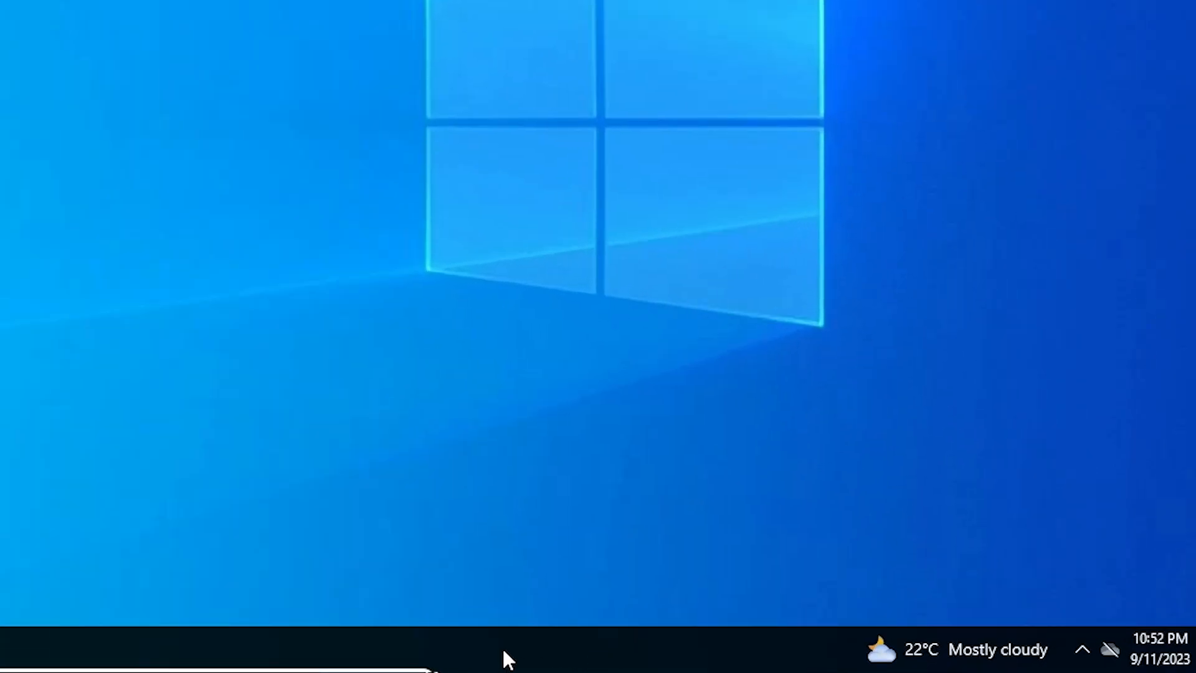
# Step: Launch Task Manager from the taskbar's right-click menu
pyautogui.rightClick(508, 652)
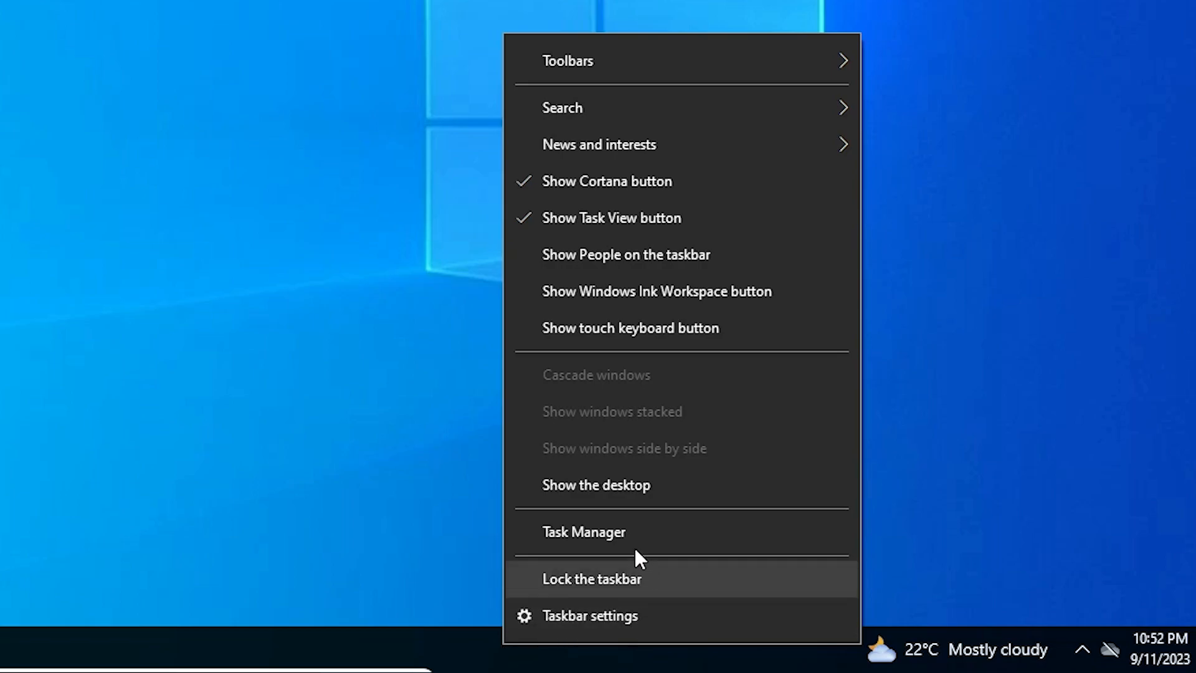
pyautogui.moveTo(628, 542)
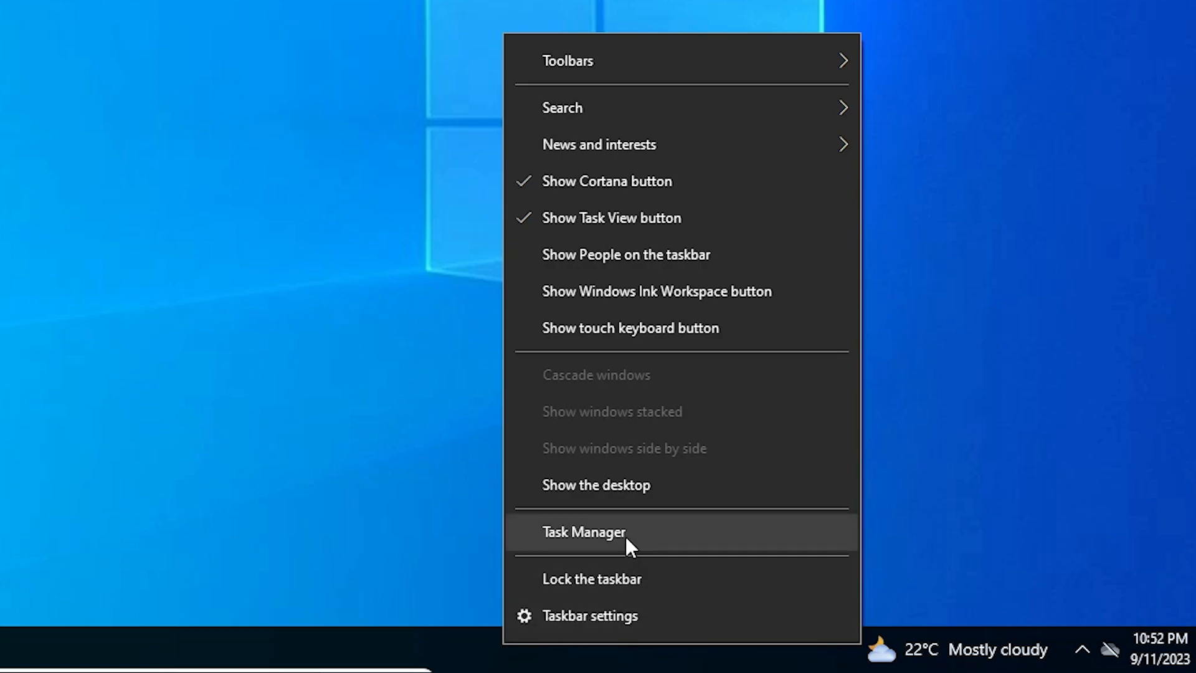
pyautogui.click(583, 532)
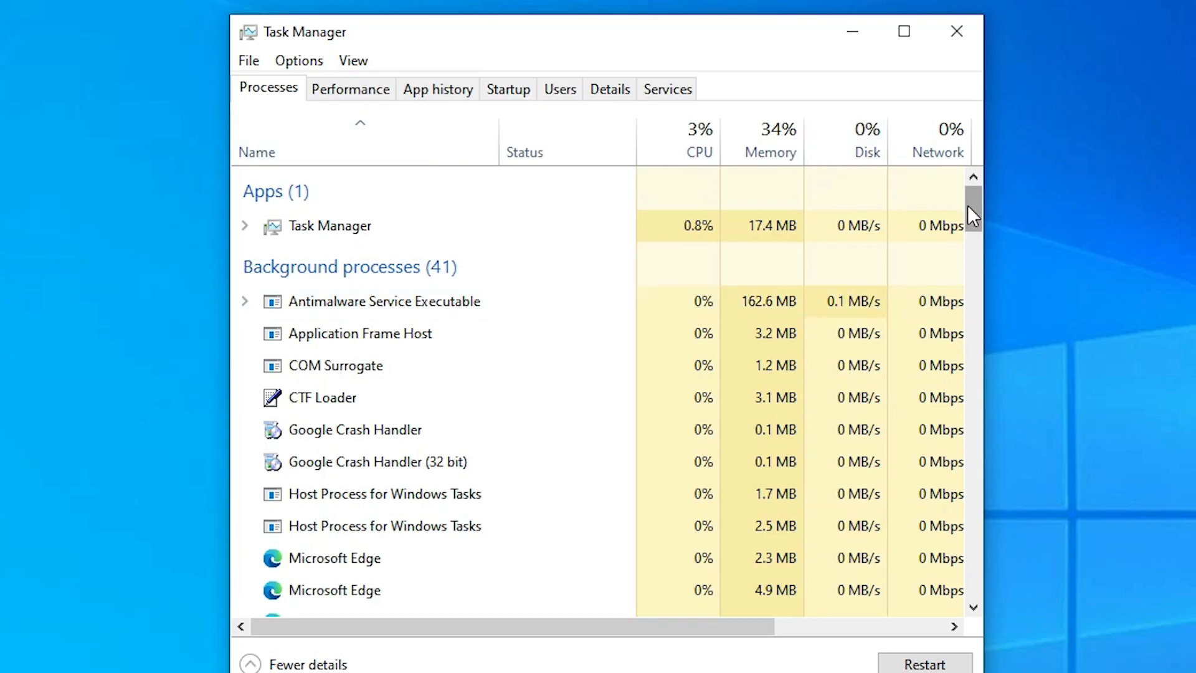
# Step: Restart the Windows Explorer process from the Processes list
pyautogui.scroll(-3)
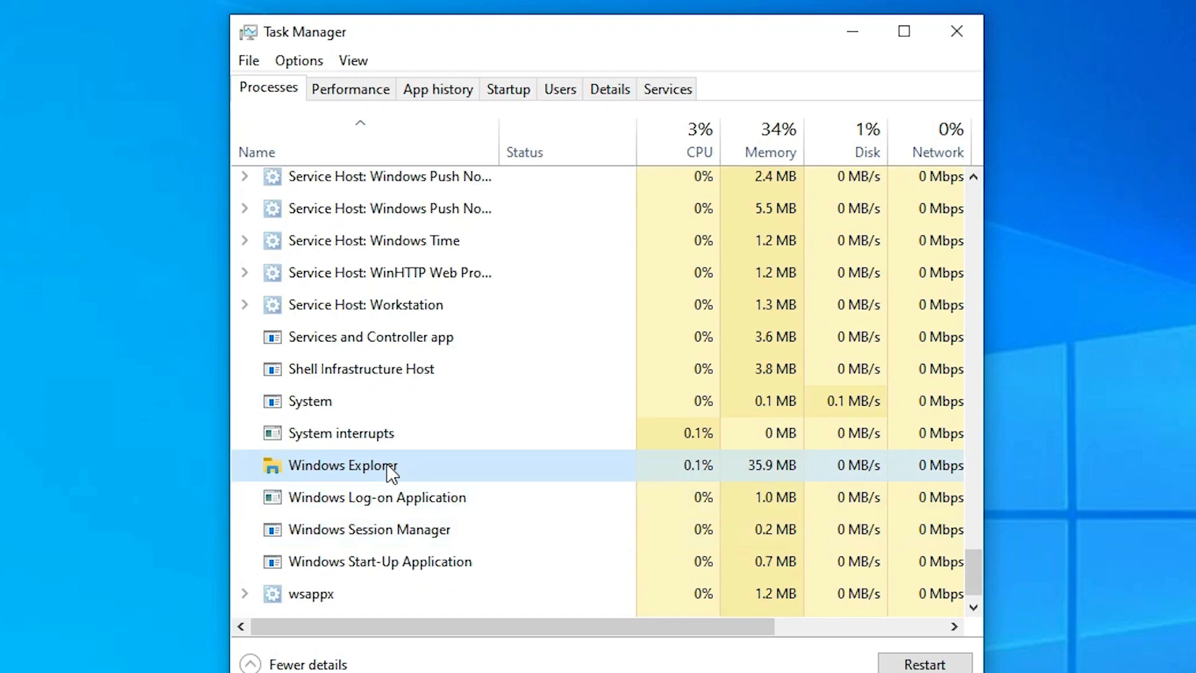
pyautogui.rightClick(342, 465)
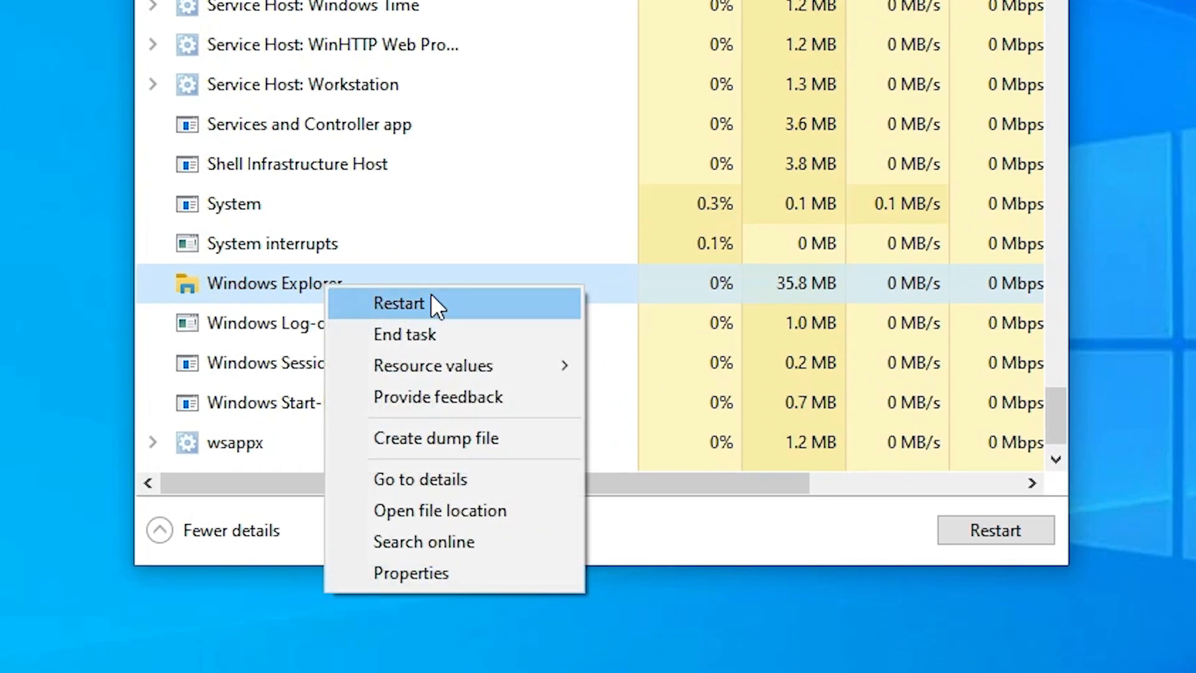
pyautogui.click(399, 302)
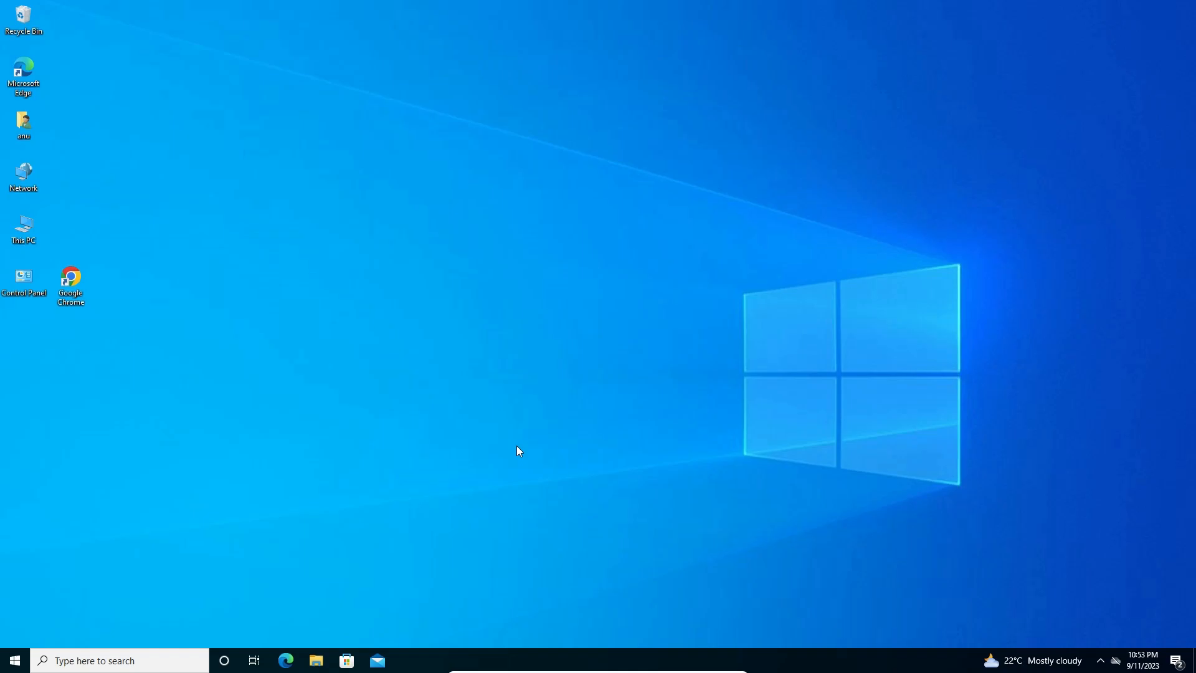
pyautogui.moveTo(511, 451)
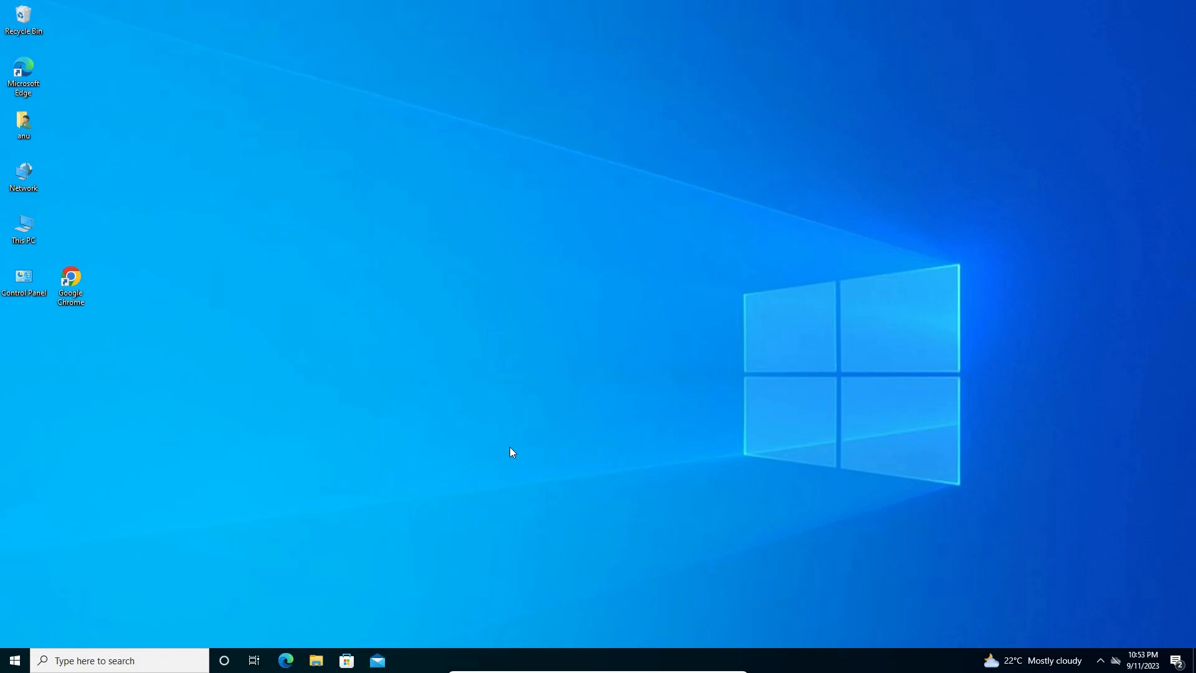
pyautogui.moveTo(505, 454)
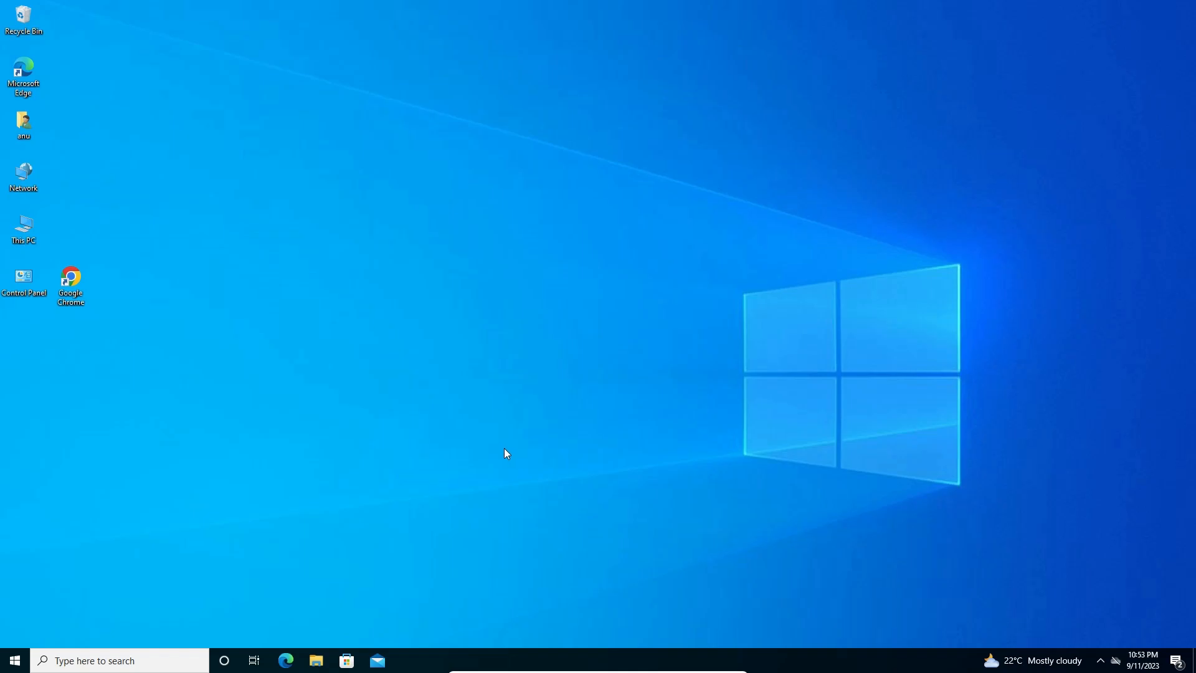
pyautogui.moveTo(504, 454)
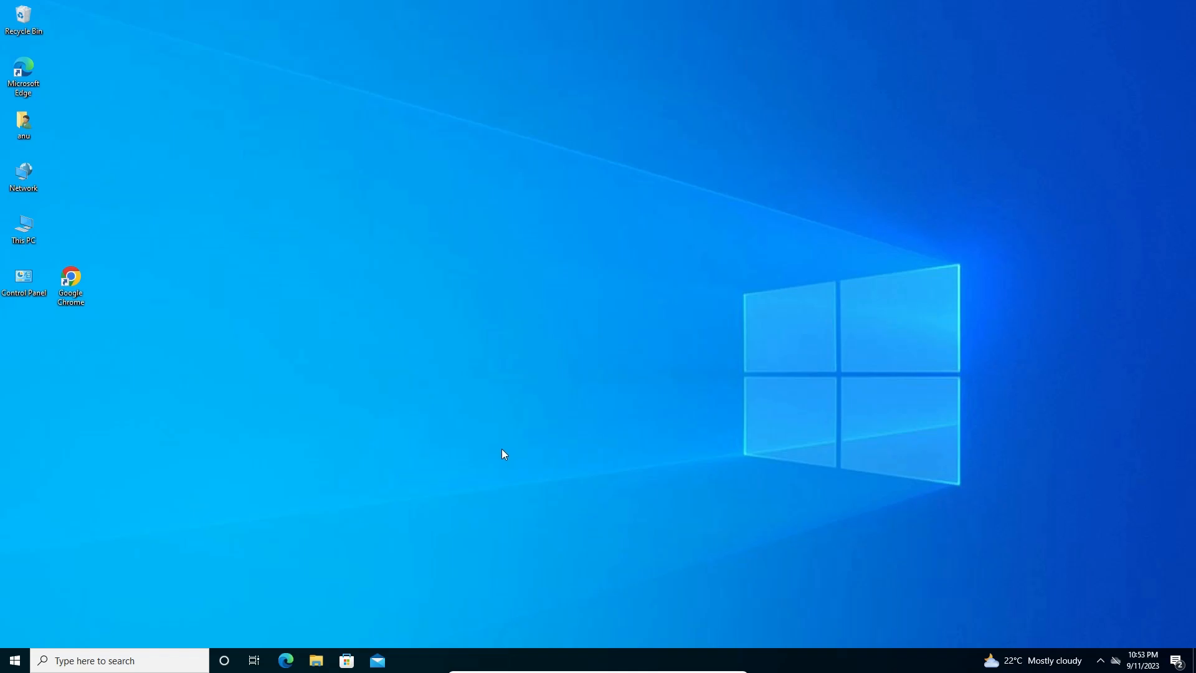